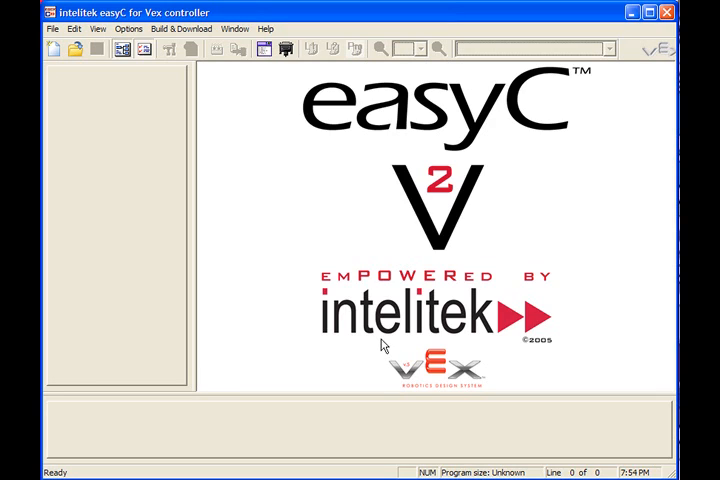
pyautogui.moveTo(385, 350)
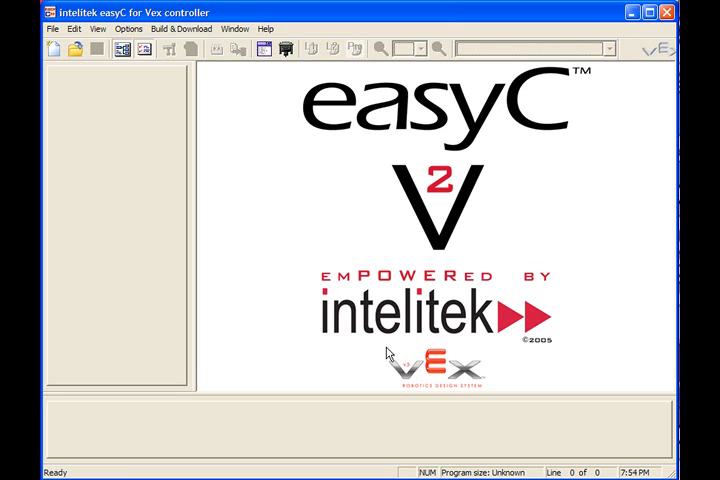
# - Open the IFI/intelitek Loader via Build & Download > Download Window
pyautogui.click(181, 28)
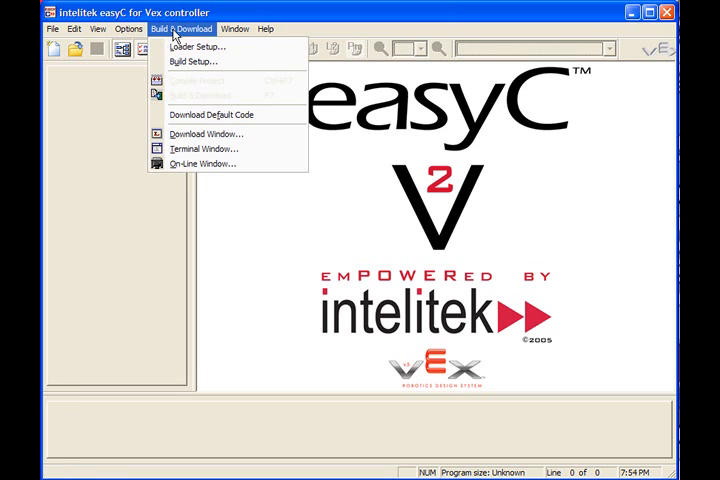
pyautogui.moveTo(205, 134)
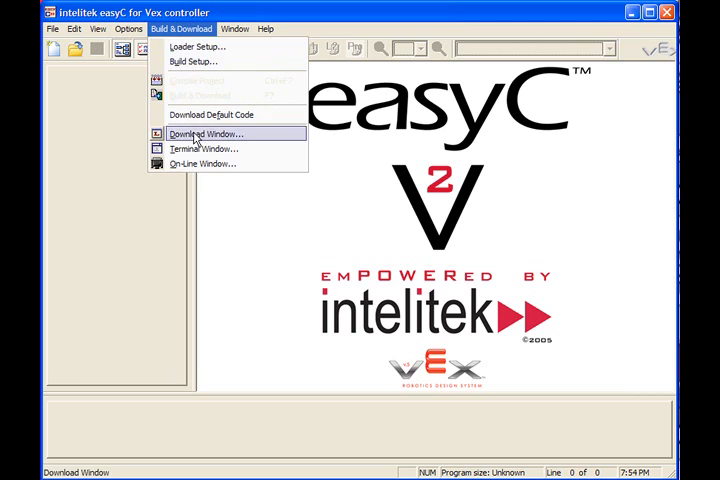
pyautogui.click(205, 134)
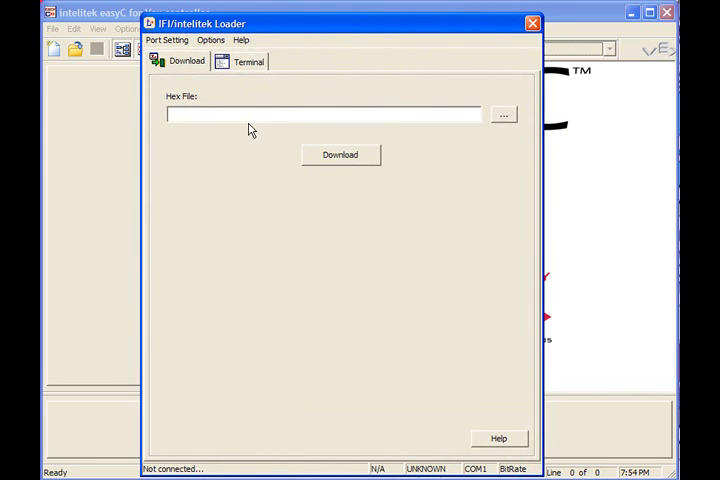
# - Start downloading master code from the Vex folder to the controller
pyautogui.click(210, 40)
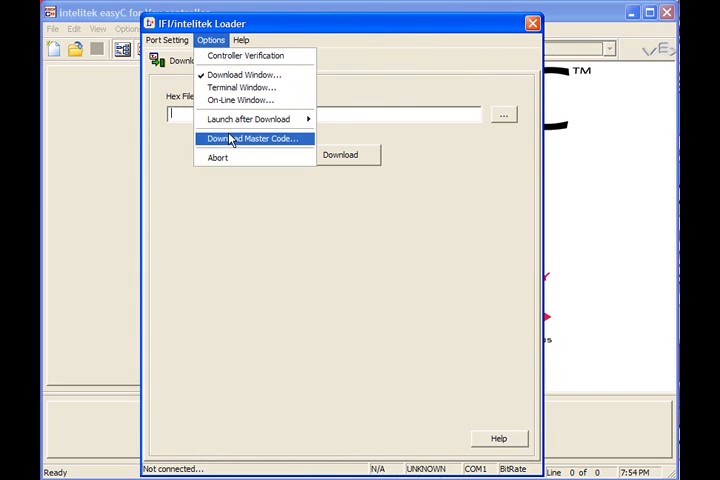
pyautogui.click(251, 138)
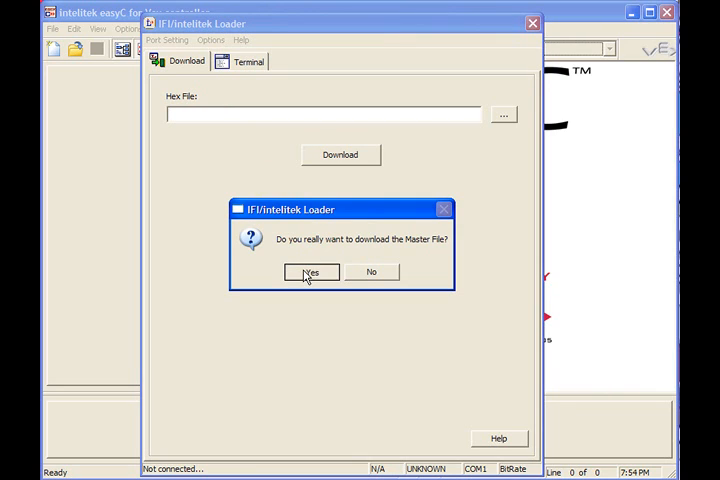
pyautogui.click(311, 272)
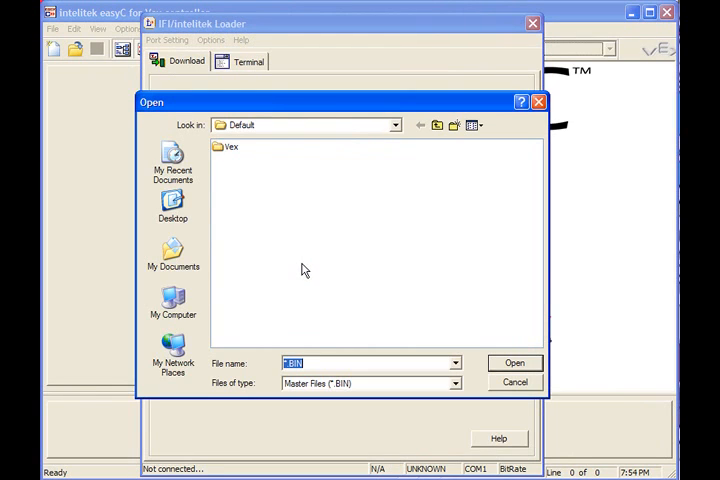
pyautogui.doubleClick(231, 147)
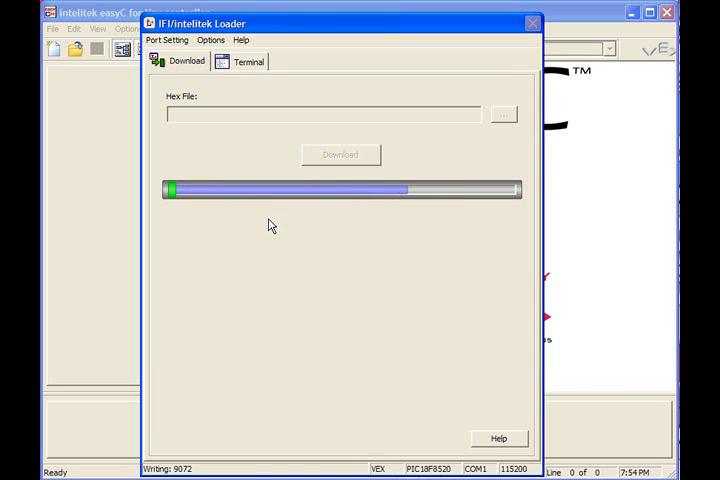
# - Wait until the loader's Terminal reports Download Complete for the master code
pyautogui.click(244, 61)
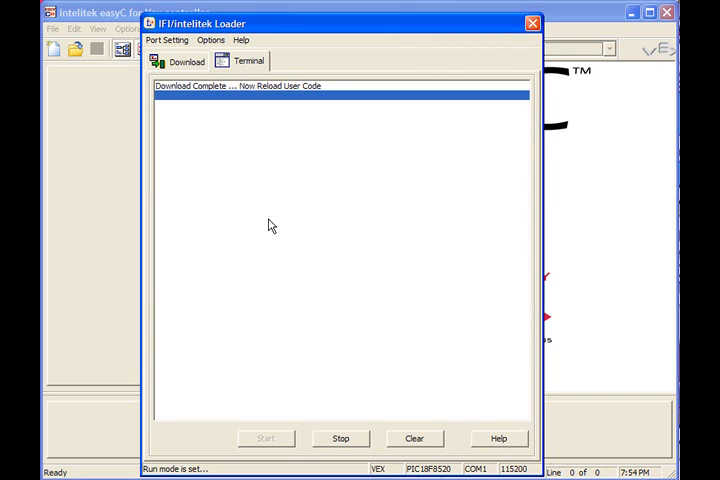
pyautogui.moveTo(227, 156)
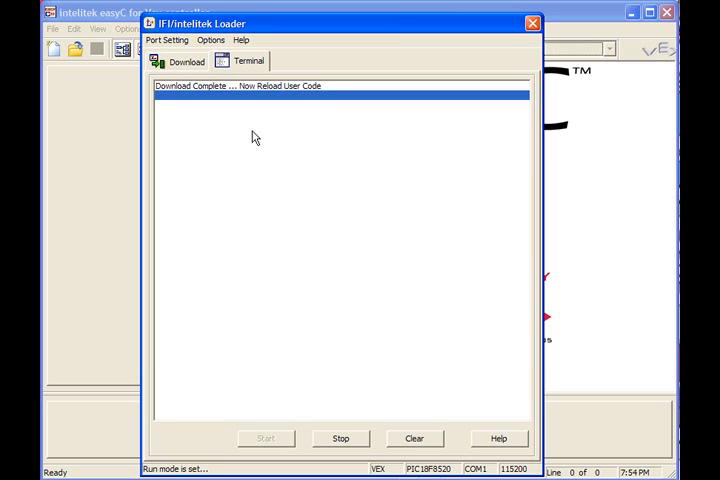
pyautogui.moveTo(381, 67)
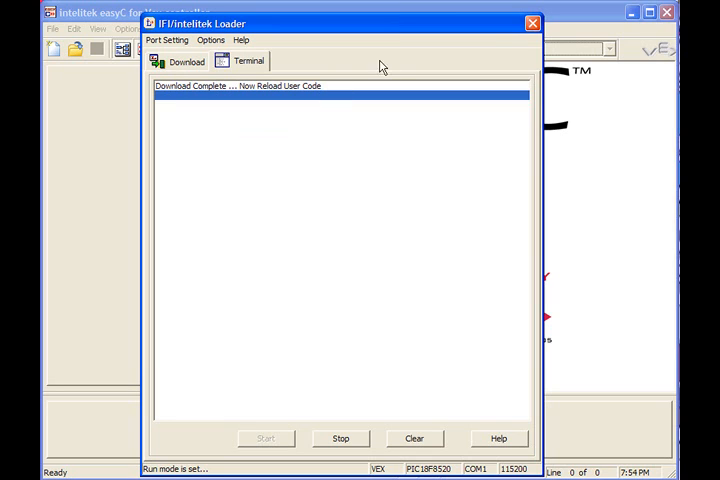
# - Close the IFI/intelitek Loader window
pyautogui.click(532, 23)
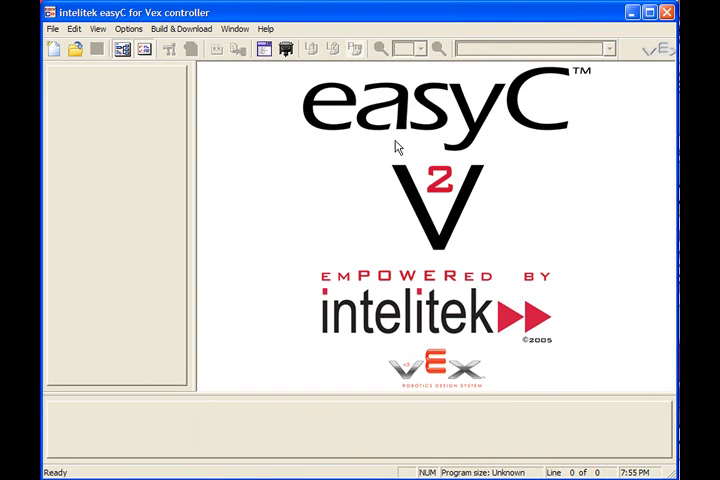
pyautogui.moveTo(350, 176)
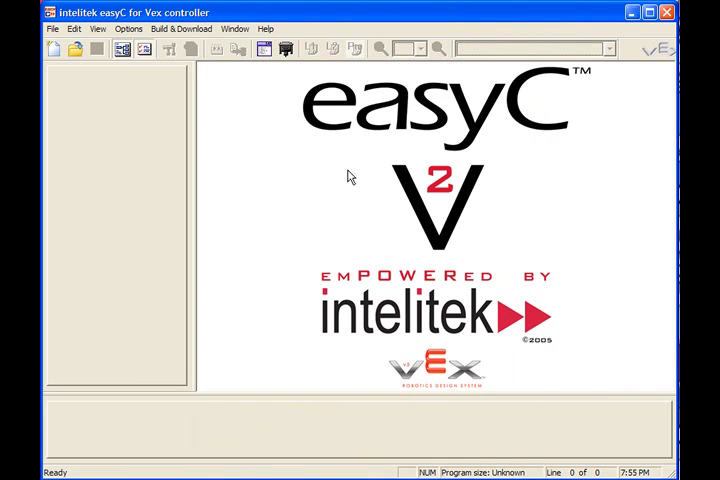
pyautogui.moveTo(349, 169)
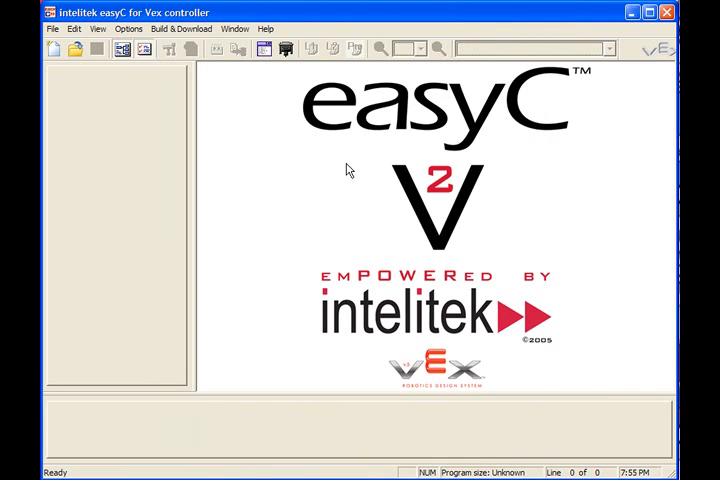
pyautogui.moveTo(378, 173)
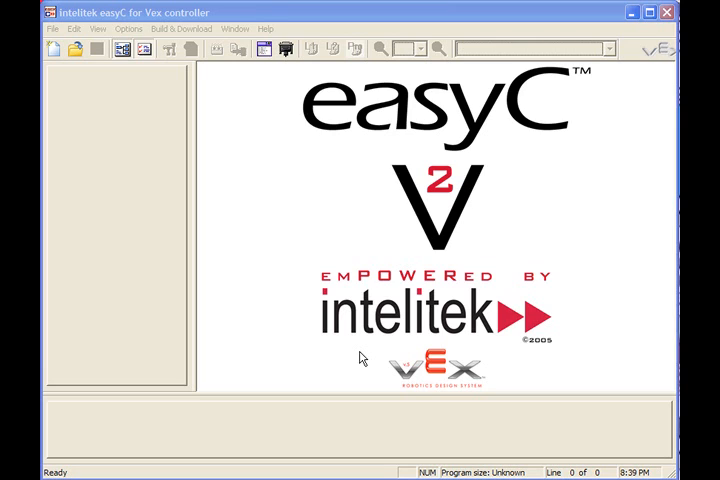
pyautogui.moveTo(353, 364)
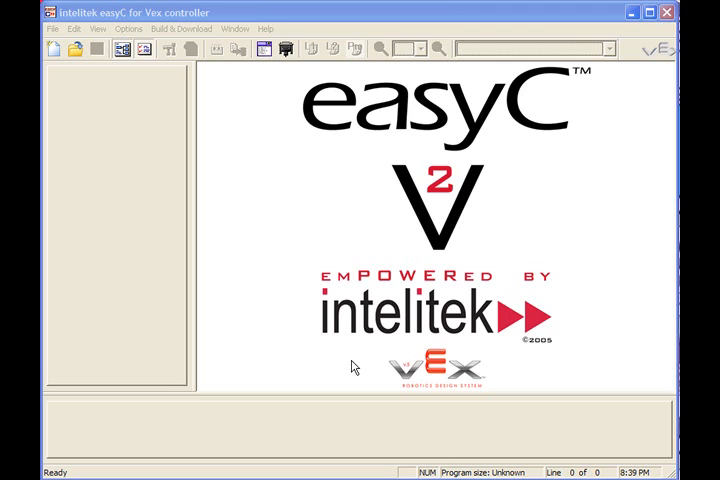
pyautogui.moveTo(293, 312)
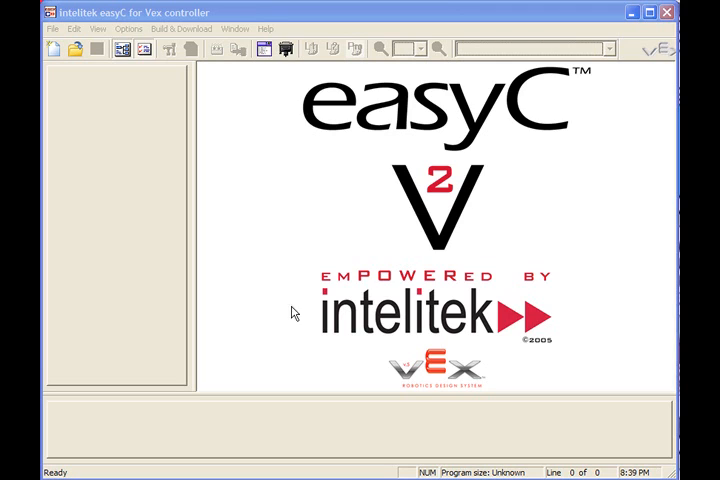
pyautogui.moveTo(190, 72)
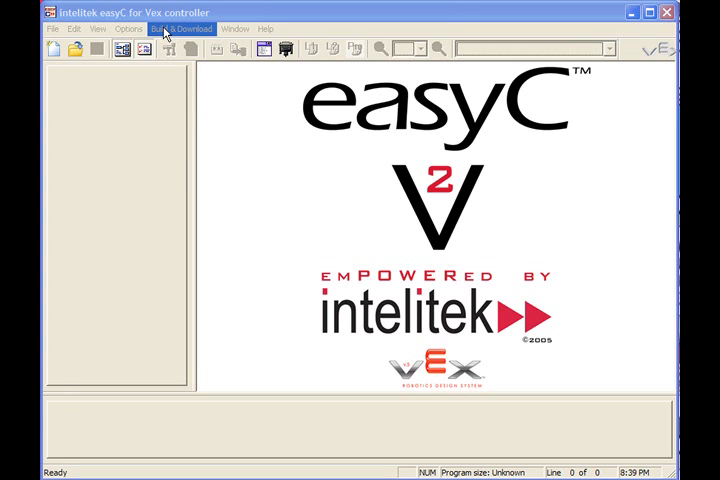
# - Open the On-Line Window and download the on-line control code to the controller
pyautogui.click(181, 28)
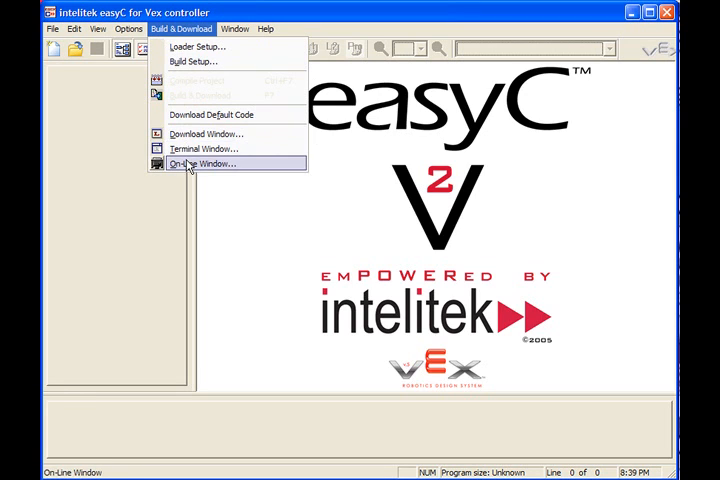
pyautogui.click(205, 164)
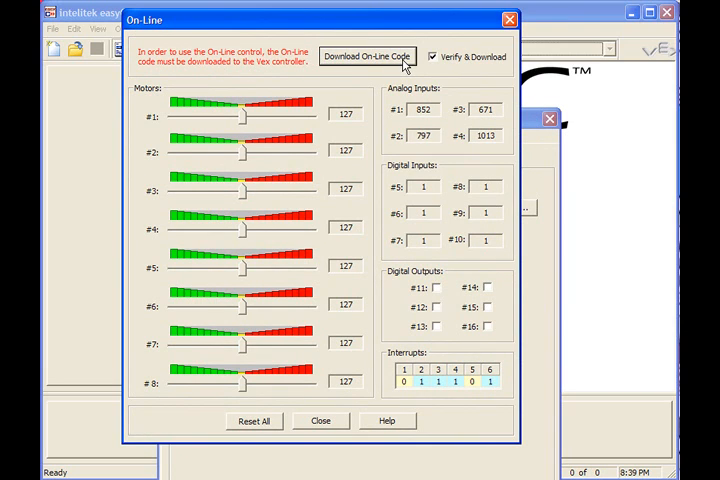
pyautogui.click(367, 56)
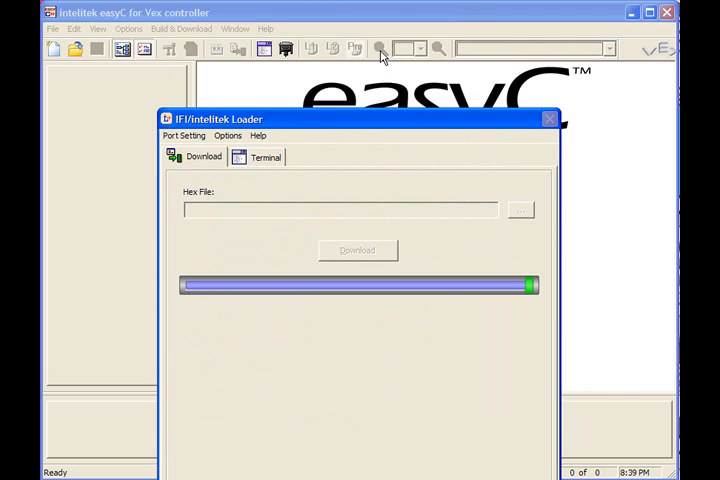
pyautogui.click(520, 210)
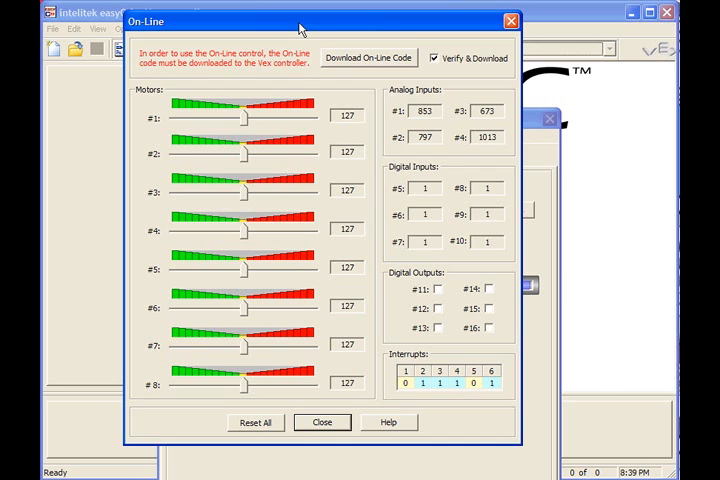
pyautogui.moveTo(160, 95)
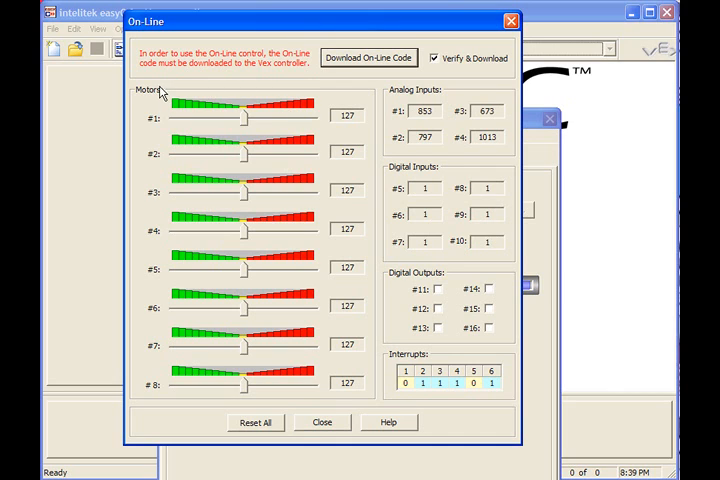
pyautogui.moveTo(167, 326)
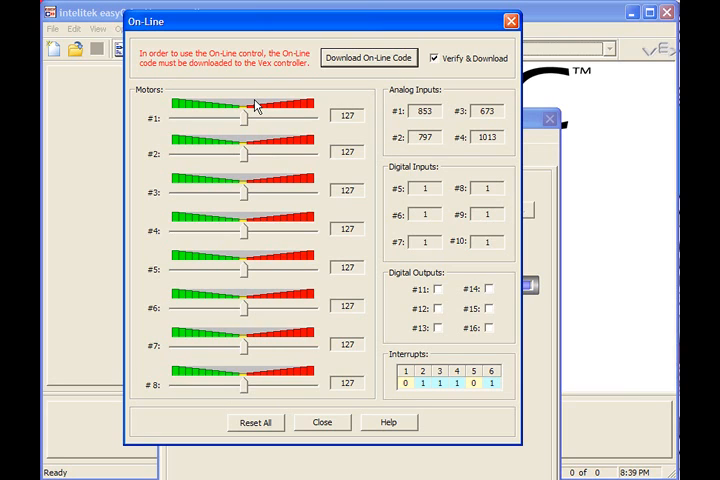
pyautogui.moveTo(357, 131)
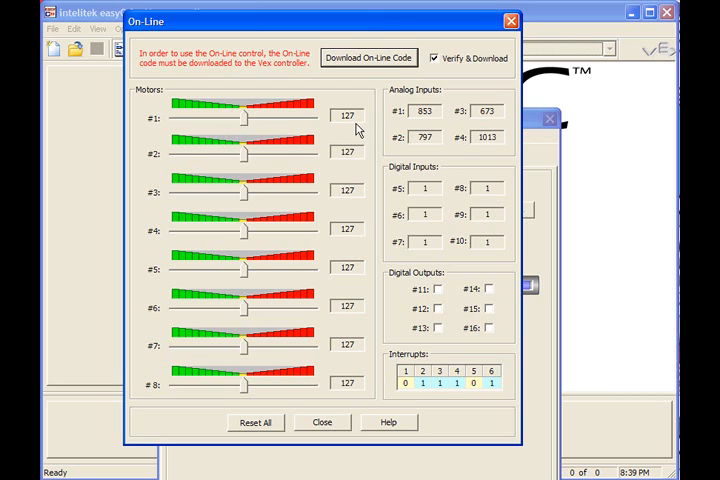
pyautogui.moveTo(349, 123)
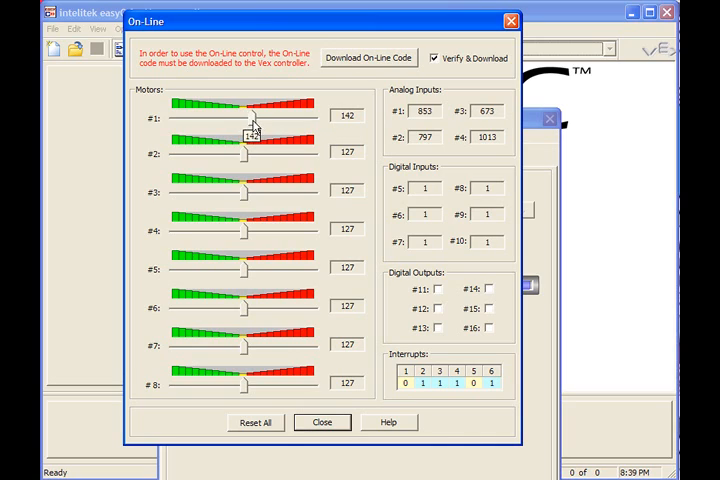
# - Drive Motor 1 to 142, 244 and 9, then reset all motors to 127
pyautogui.moveTo(247, 104); pyautogui.dragTo(285, 117)
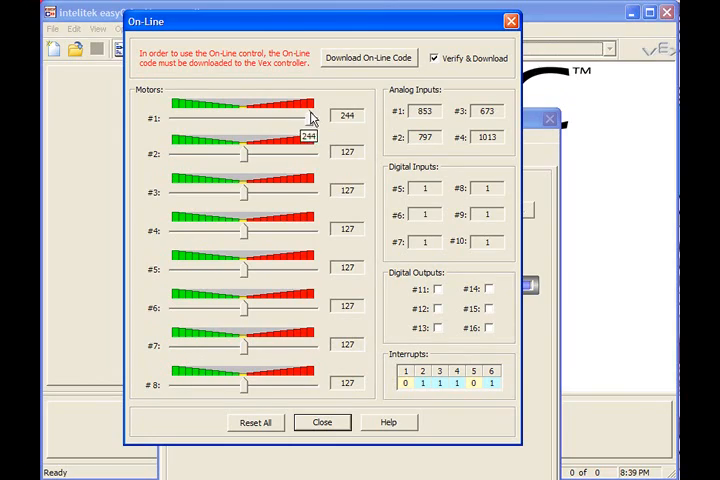
pyautogui.moveTo(300, 117); pyautogui.dragTo(173, 117)
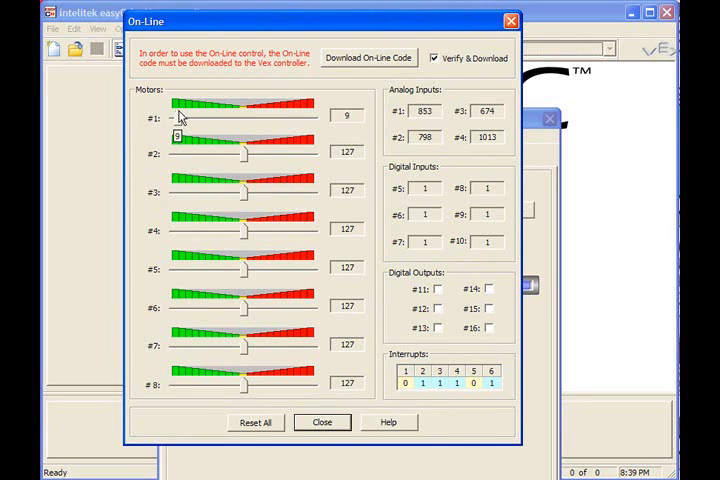
pyautogui.moveTo(180, 118); pyautogui.dragTo(245, 118)
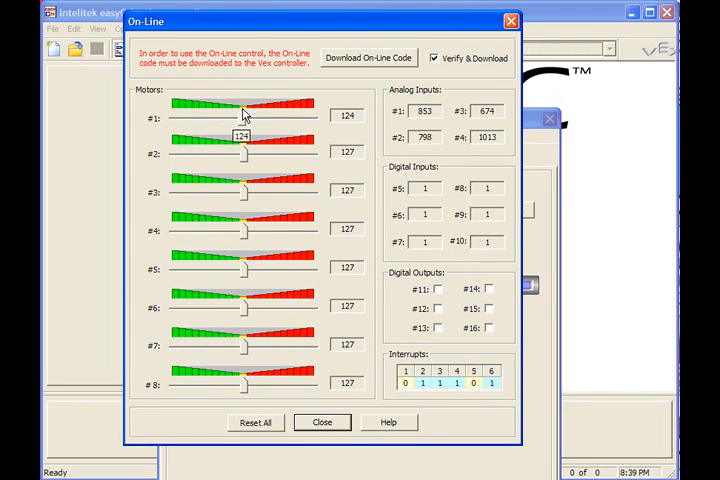
pyautogui.moveTo(243, 118); pyautogui.dragTo(247, 118)
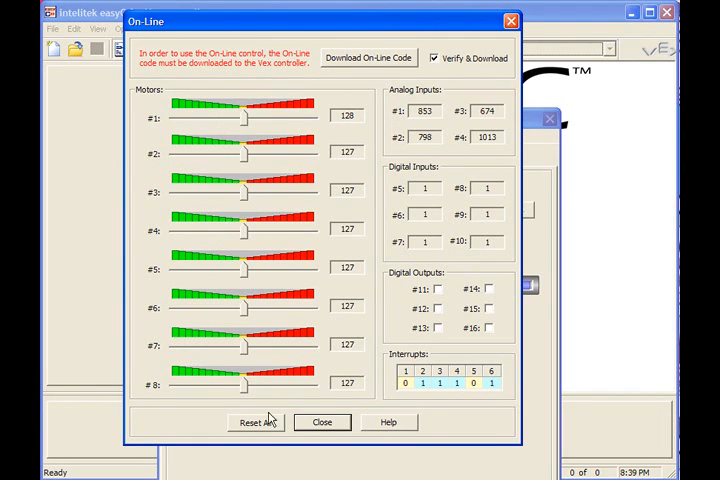
pyautogui.click(256, 421)
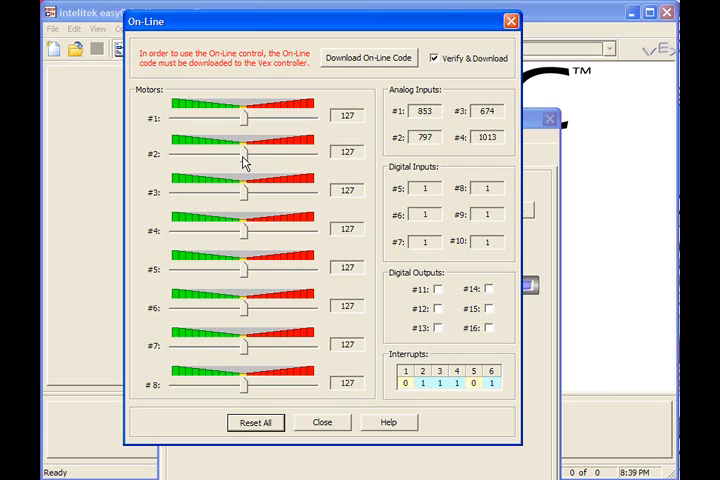
# - Run Motor 2 forward to about 214, near full speed, then back to stop
pyautogui.moveTo(243, 150); pyautogui.dragTo(250, 150)
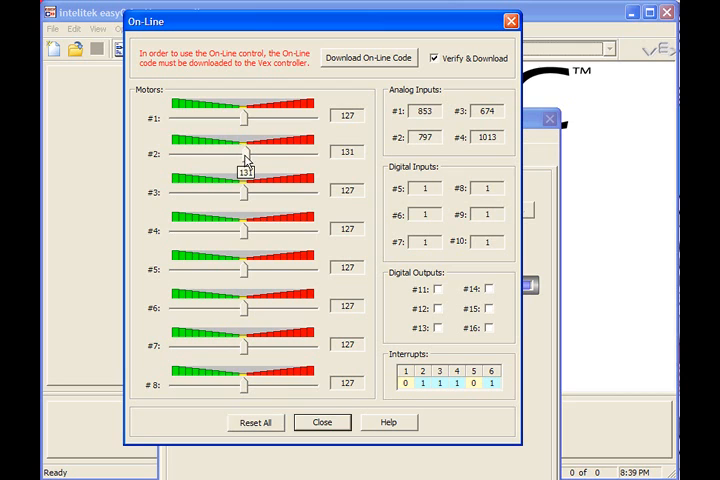
pyautogui.moveTo(245, 155); pyautogui.dragTo(290, 155)
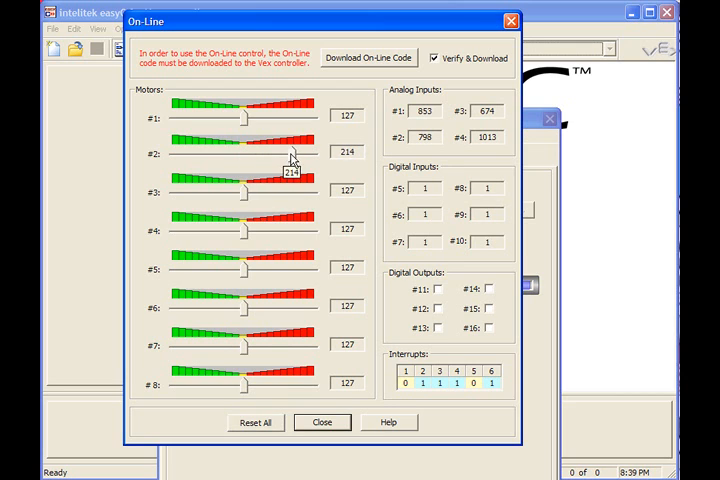
pyautogui.moveTo(295, 152); pyautogui.dragTo(308, 152)
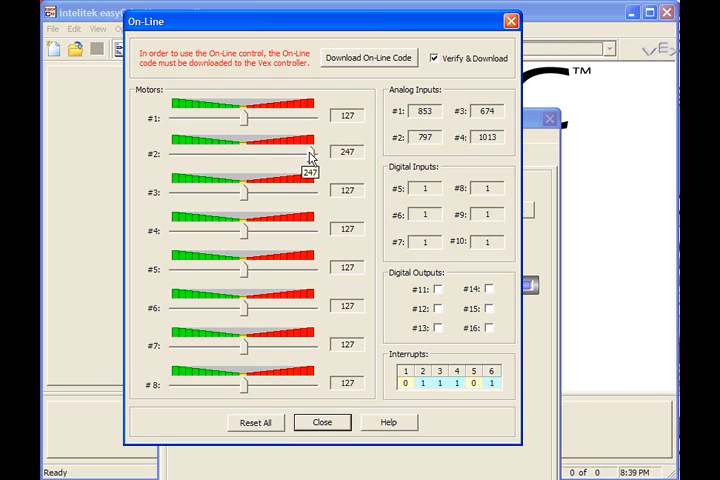
pyautogui.moveTo(310, 154); pyautogui.dragTo(285, 160)
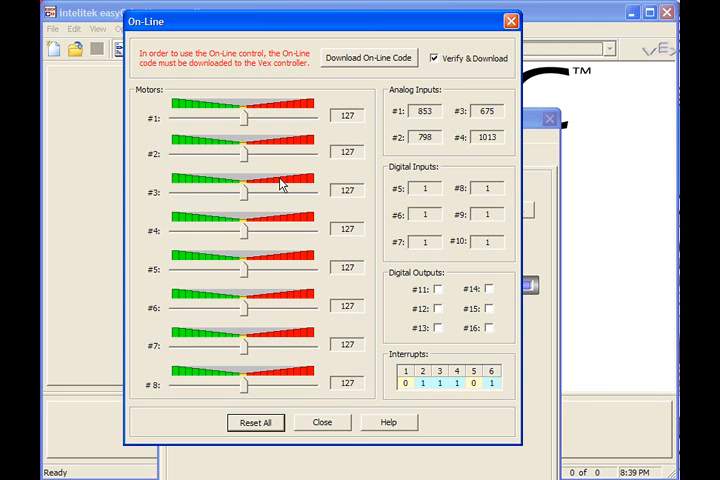
pyautogui.moveTo(268, 240)
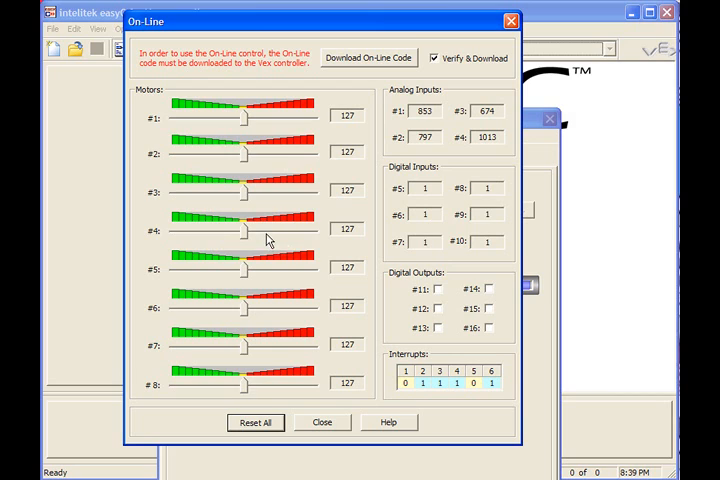
pyautogui.moveTo(247, 233)
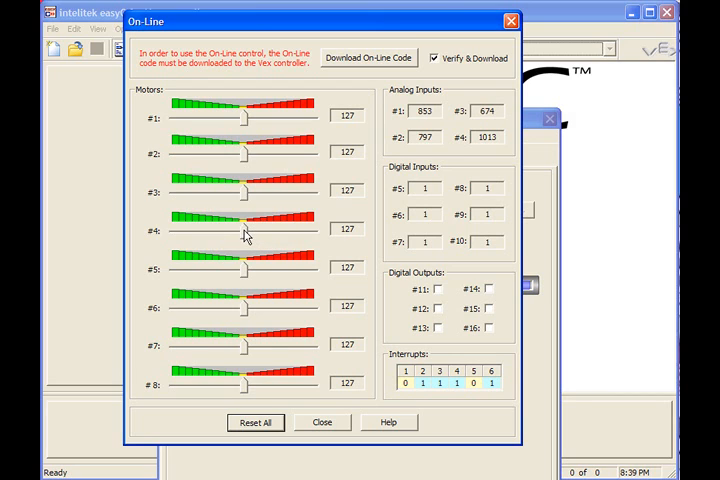
# - Drive Motor 4 slightly forward, up to about 167, then back near 125
pyautogui.moveTo(244, 232); pyautogui.dragTo(250, 232)
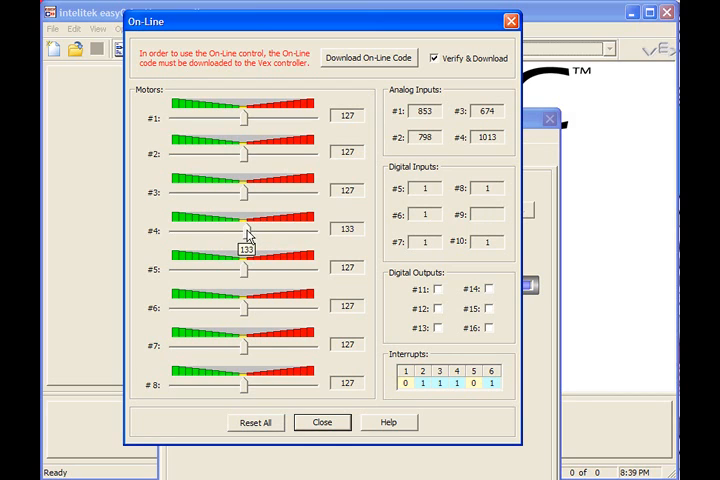
pyautogui.moveTo(240, 228); pyautogui.dragTo(265, 228)
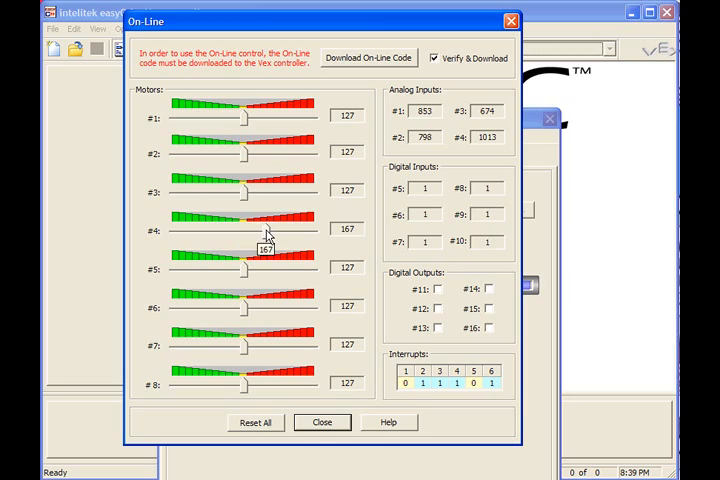
pyautogui.moveTo(258, 234); pyautogui.dragTo(239, 234)
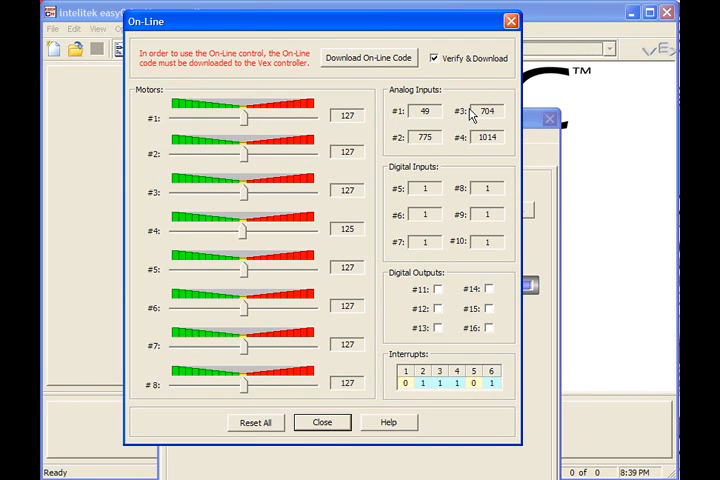
# - Close the On-Line window after watching Analog Inputs #1–#3 respond to the line sensors
pyautogui.click(322, 422)
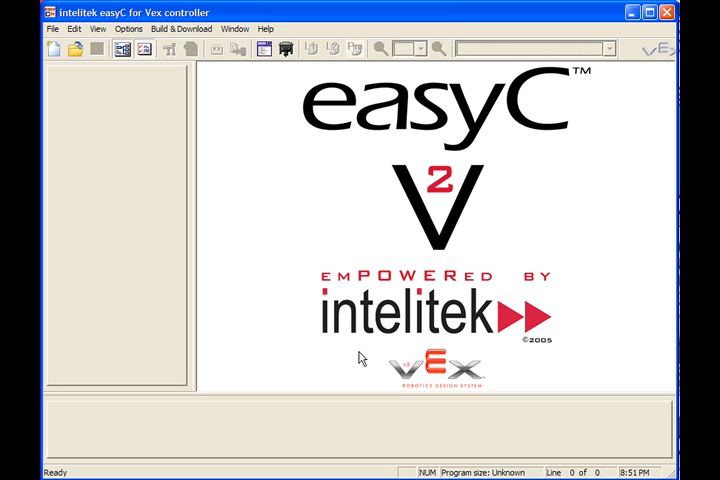
pyautogui.moveTo(163, 44)
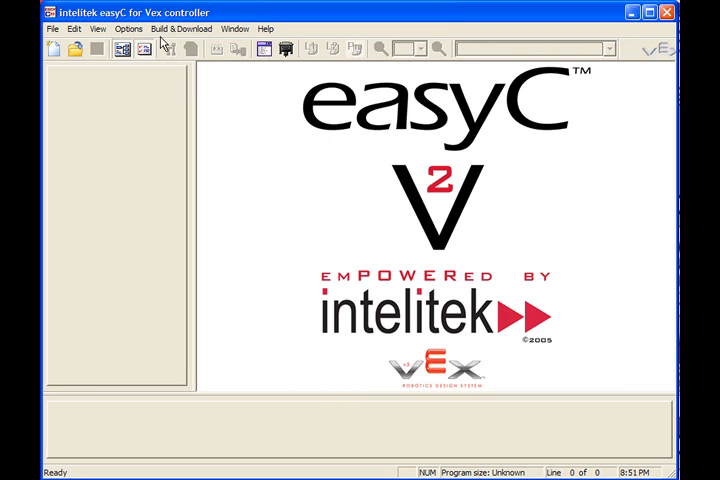
pyautogui.moveTo(418, 256)
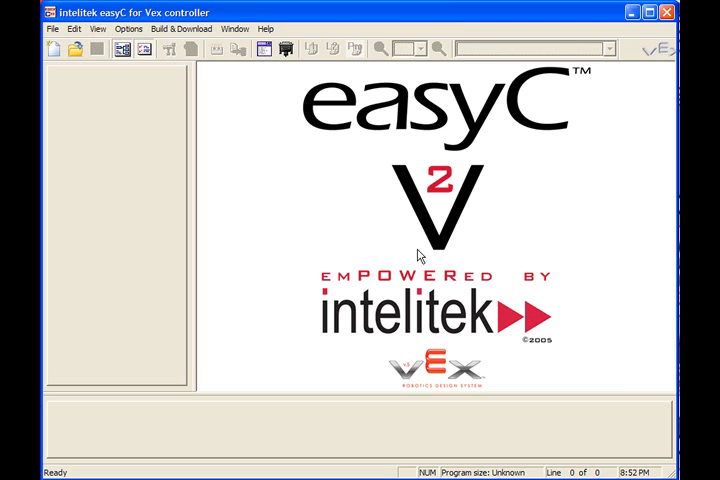
pyautogui.moveTo(169, 152)
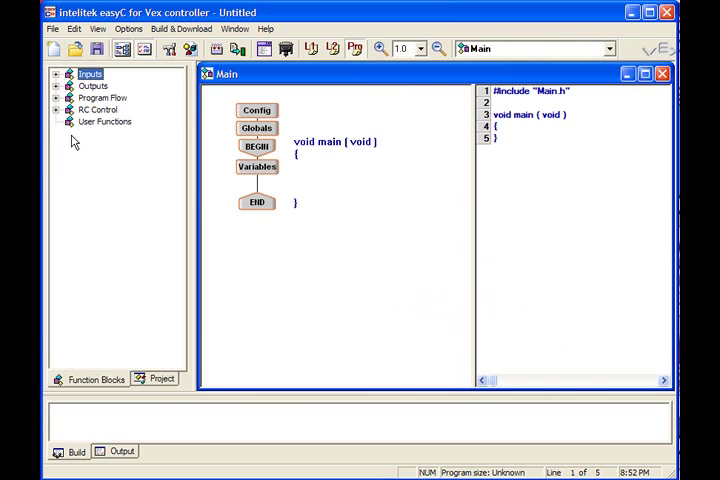
# - Expand the Inputs, Outputs and Program Flow block categories and scroll the tree
pyautogui.click(57, 74)
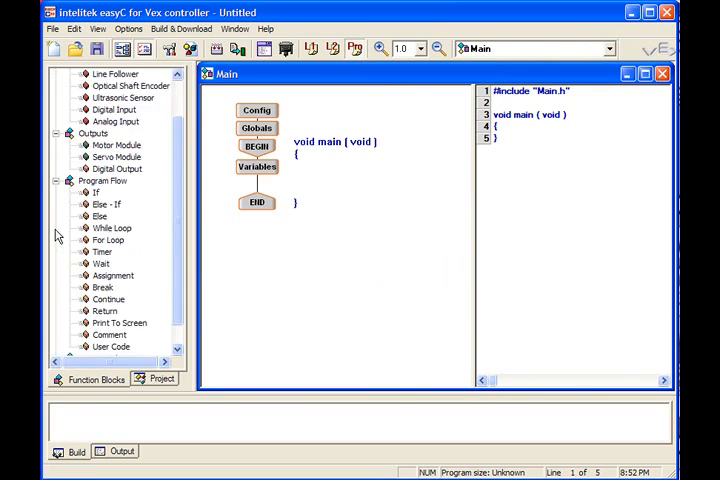
pyautogui.scroll(-3)
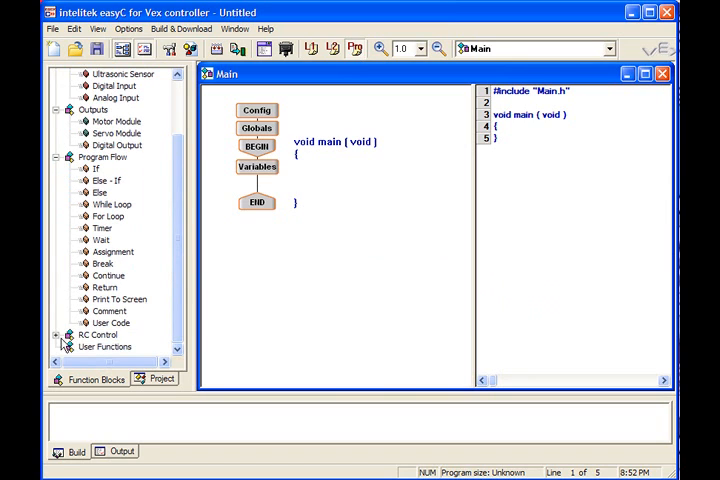
pyautogui.scroll(3)
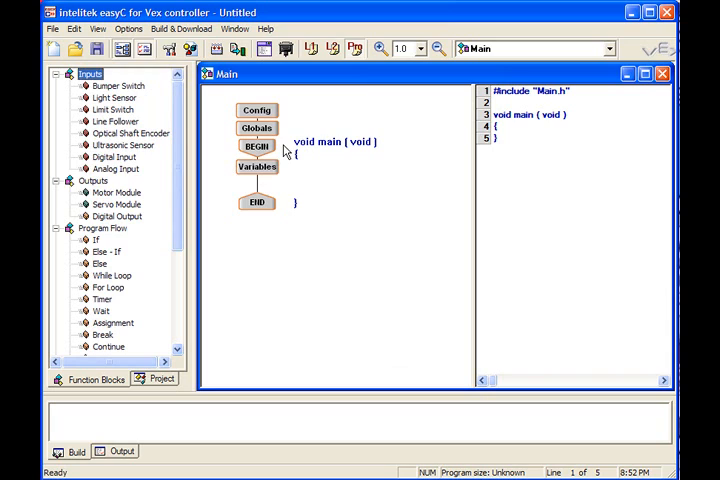
pyautogui.moveTo(311, 138)
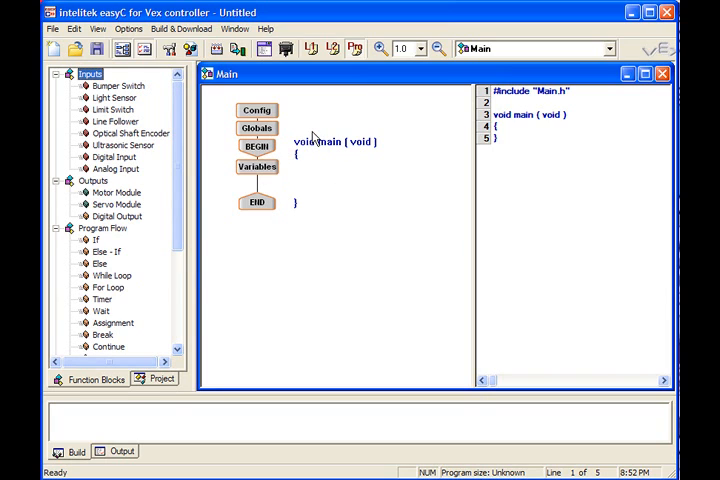
pyautogui.moveTo(502, 153)
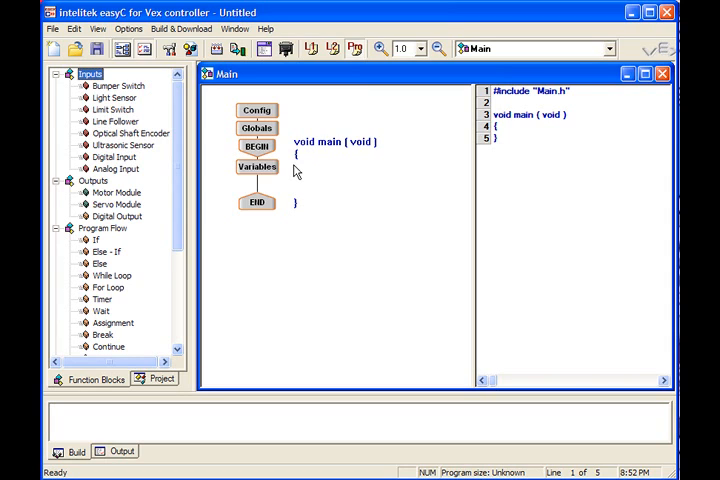
pyautogui.moveTo(238, 256)
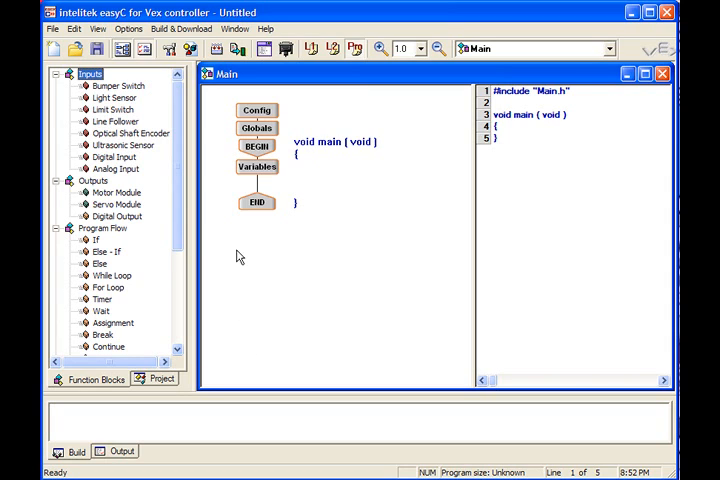
# - Insert a Motor Module block setting Motor 1 clockwise to 255 between Variables and END
pyautogui.click(115, 191)
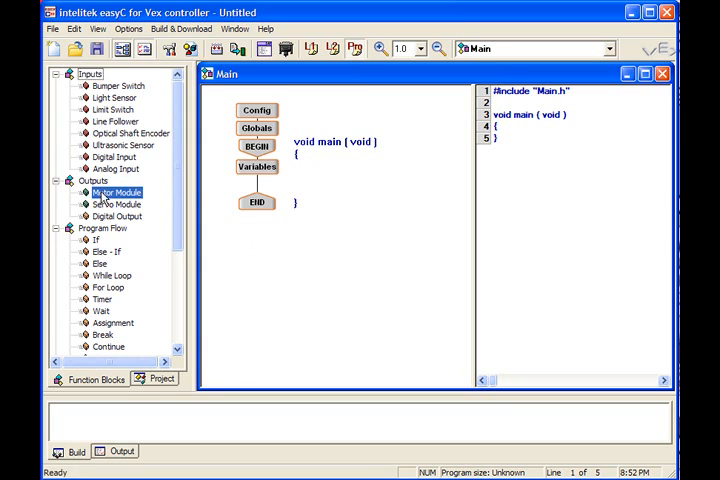
pyautogui.doubleClick(115, 192)
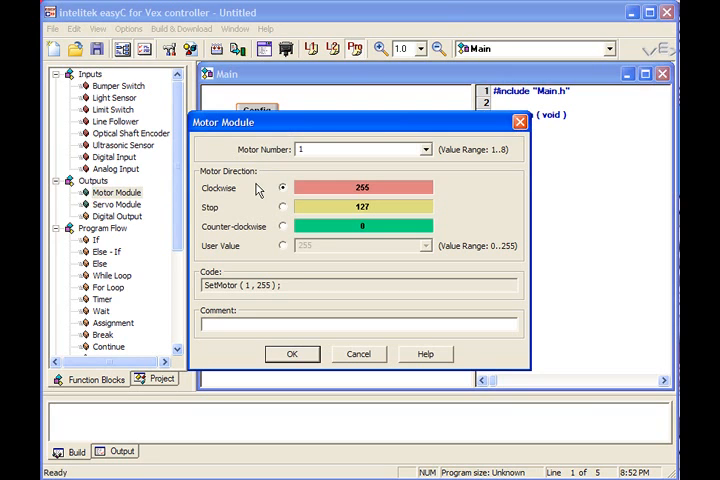
pyautogui.moveTo(261, 195)
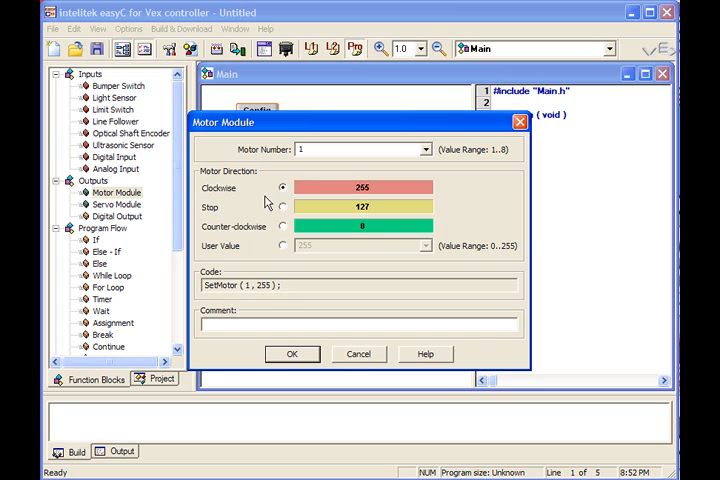
pyautogui.moveTo(308, 216)
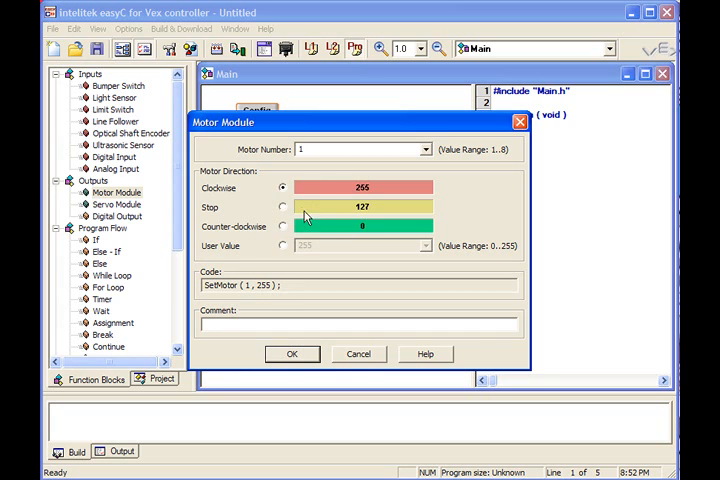
pyautogui.click(291, 353)
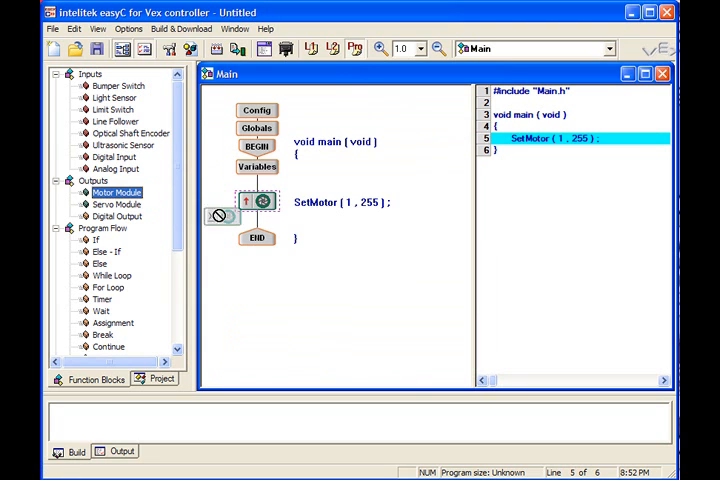
# - Insert a SetMotor(2, 0) block below SetMotor(1,255), counter-clockwise at 0
pyautogui.doubleClick(258, 202)
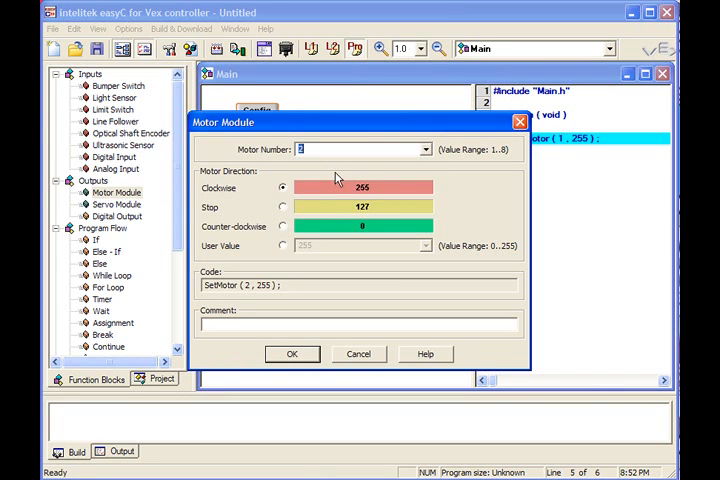
pyautogui.click(283, 227)
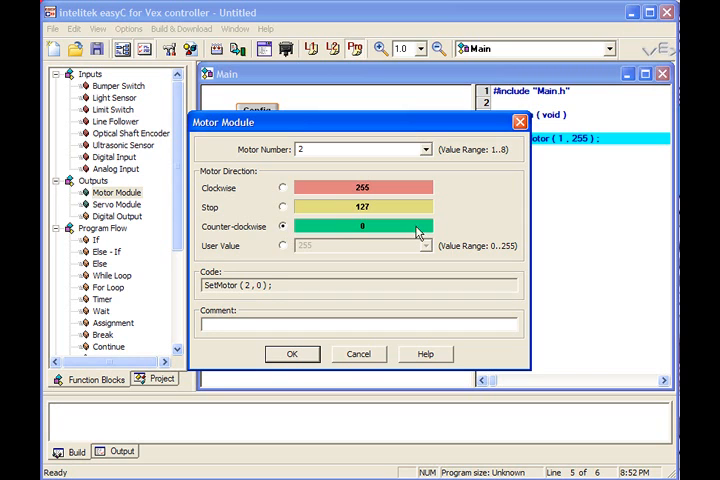
pyautogui.click(291, 353)
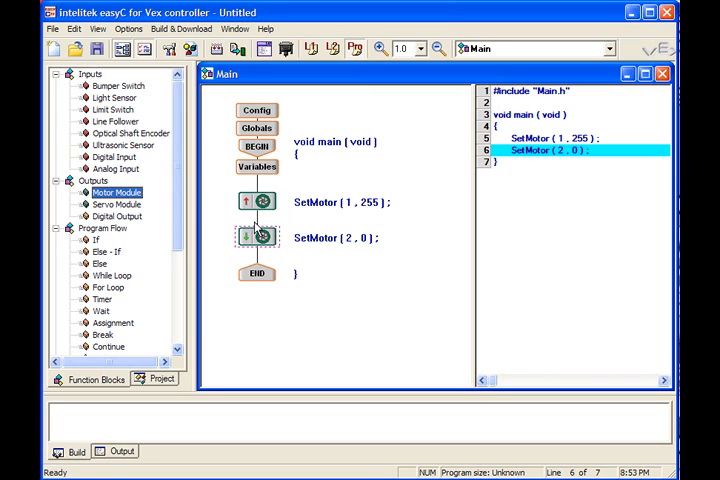
pyautogui.moveTo(256, 222)
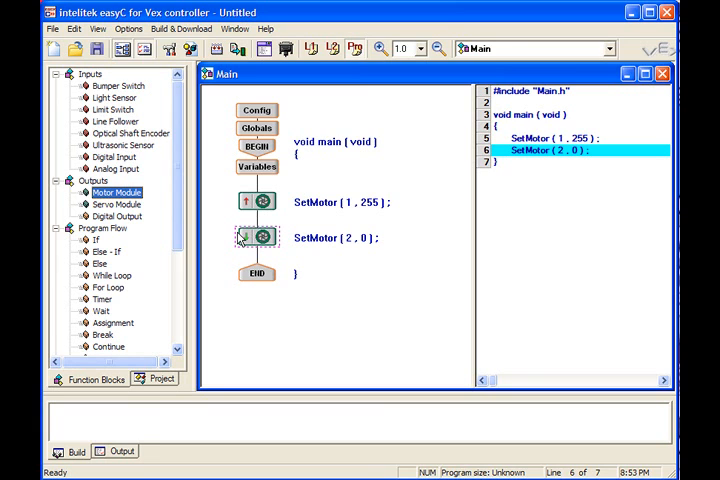
pyautogui.scroll(-3)
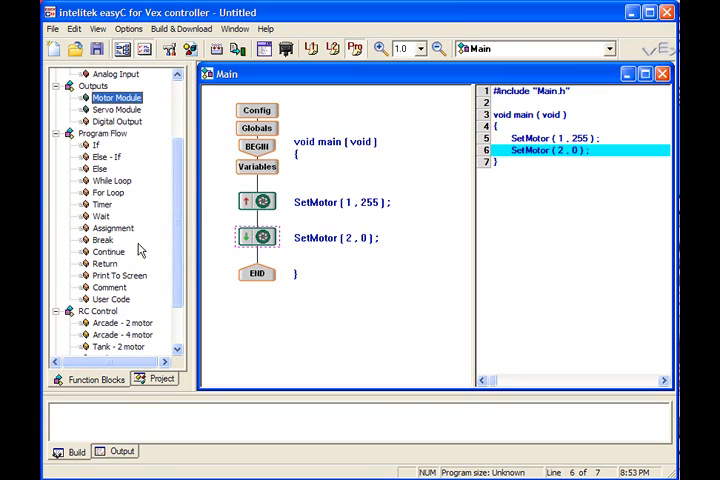